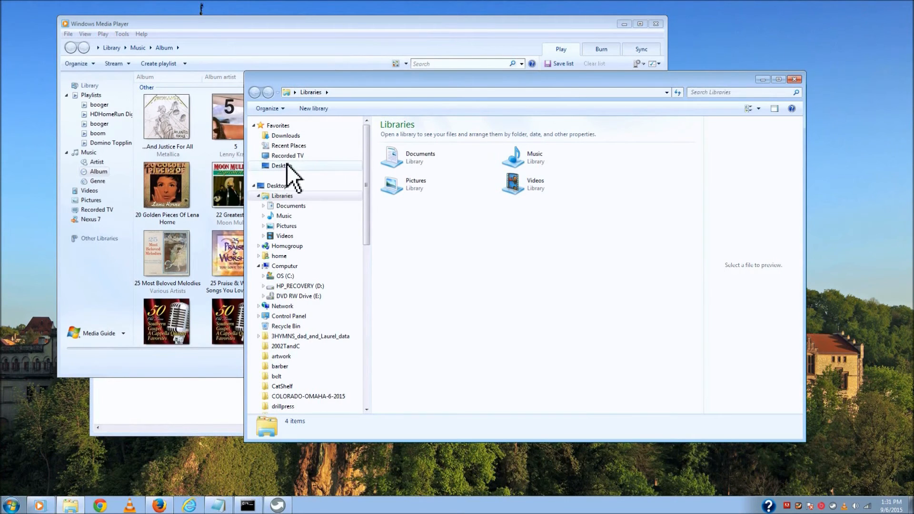
- Open the albumartwork folder of downloaded cover images inside the moosik music folder
{"action": "scroll", "scroll_direction": "down", "scroll_amount": 3}
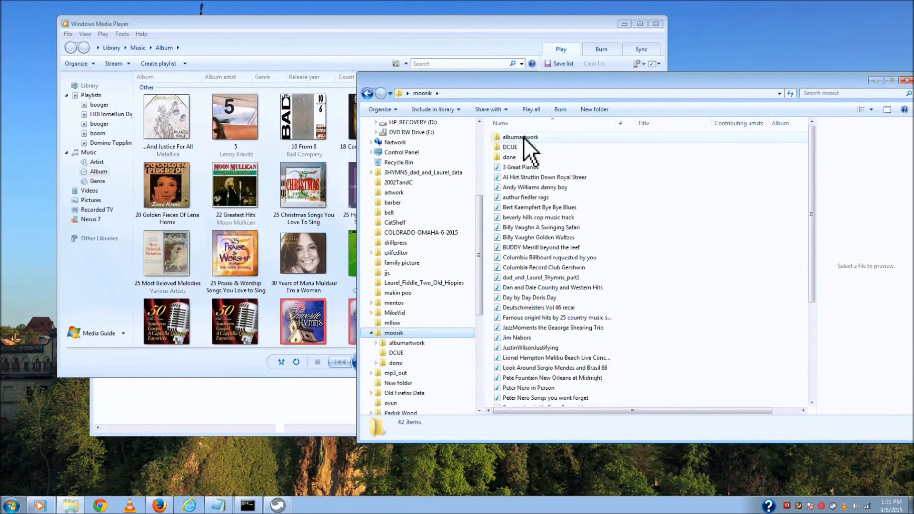
{"action": "double_click", "coordinate": [406, 343]}
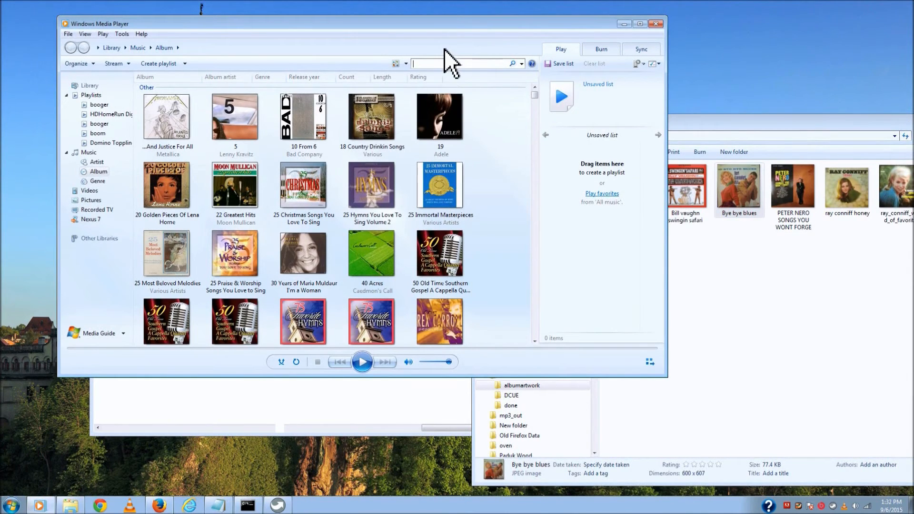
{"action": "type", "text": "bert"}
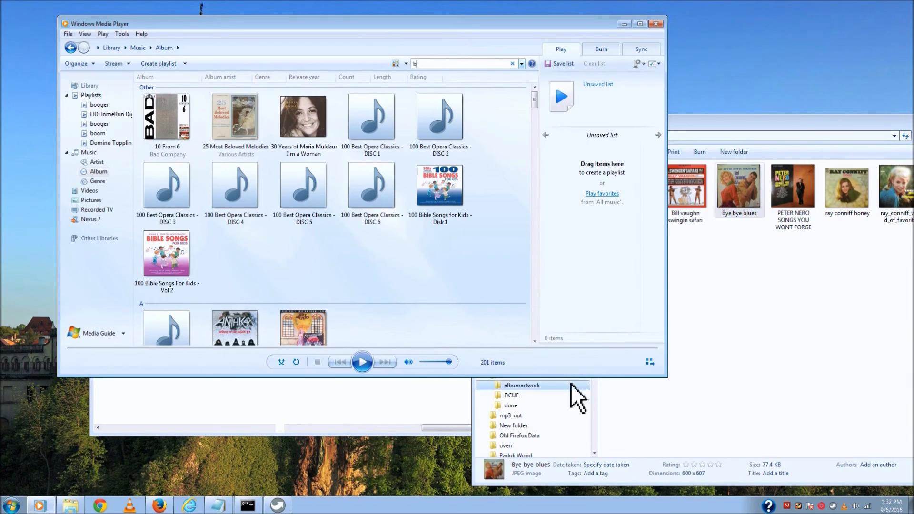
{"action": "left_click", "coordinate": [511, 64]}
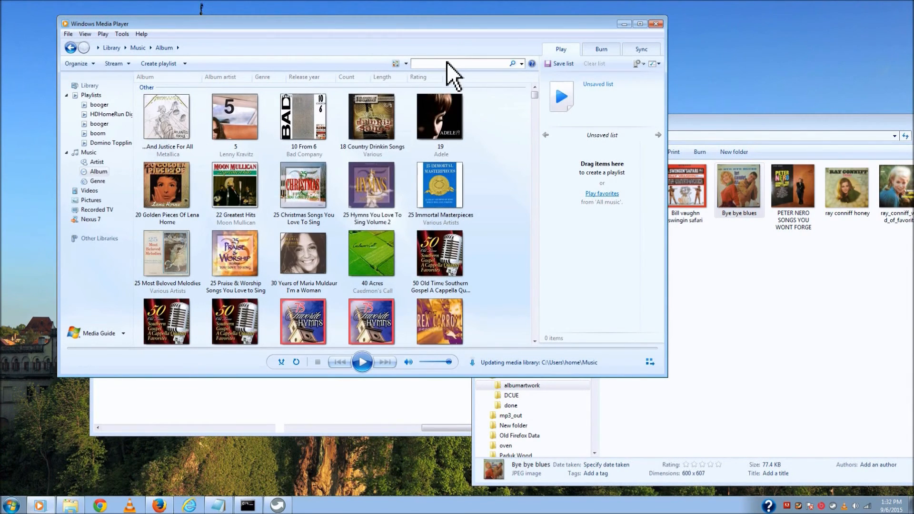
{"action": "mouse_move", "coordinate": [528, 370]}
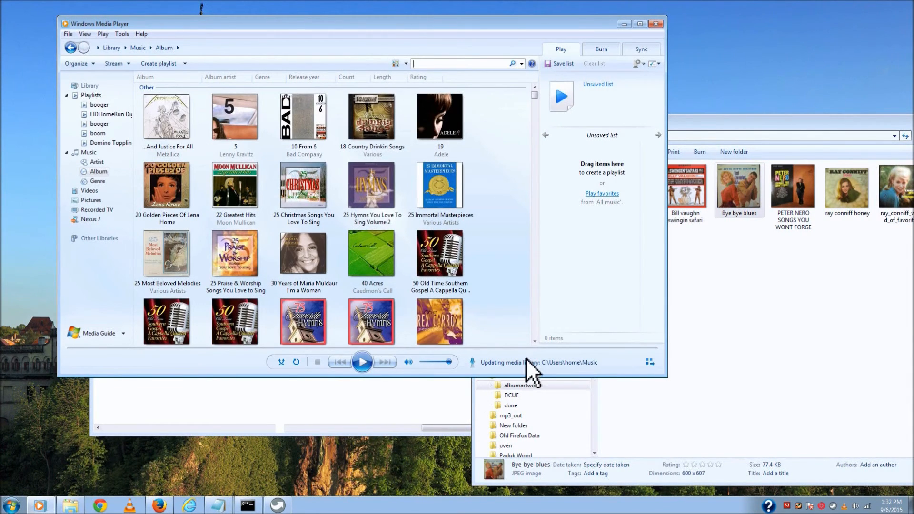
{"action": "mouse_move", "coordinate": [607, 373]}
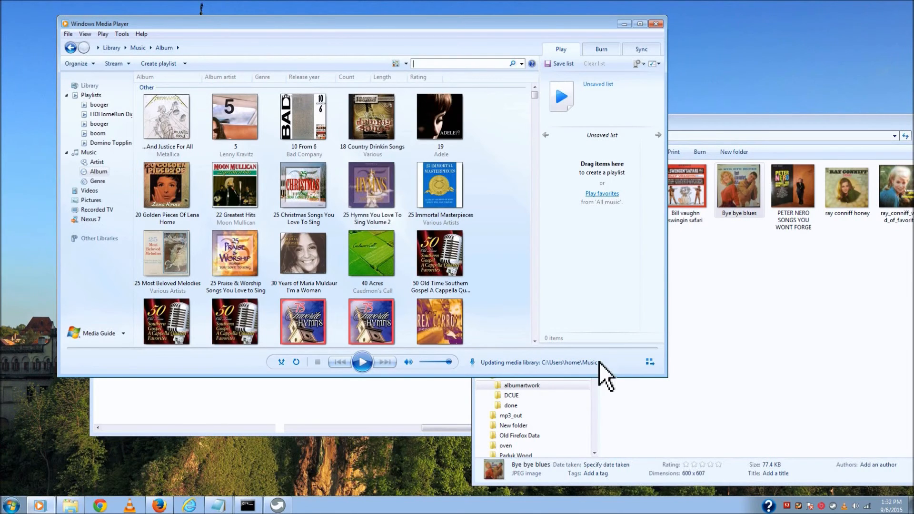
{"action": "mouse_move", "coordinate": [530, 373]}
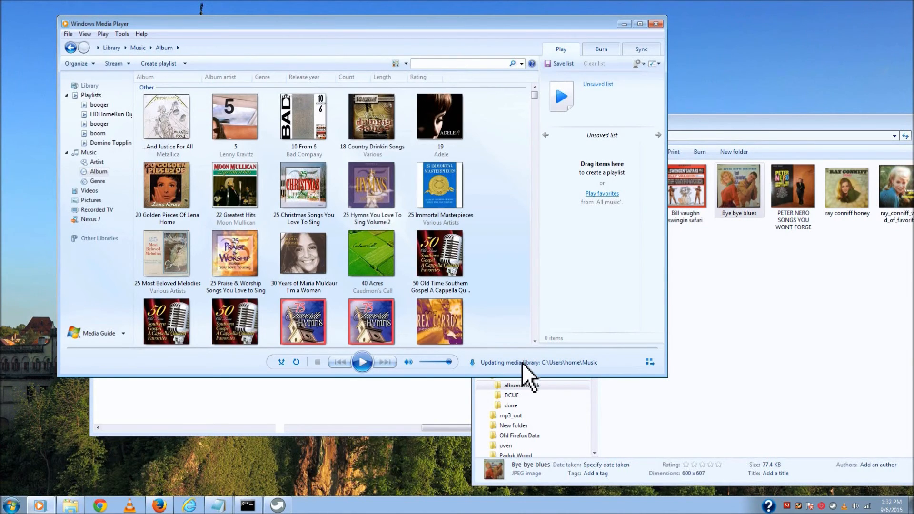